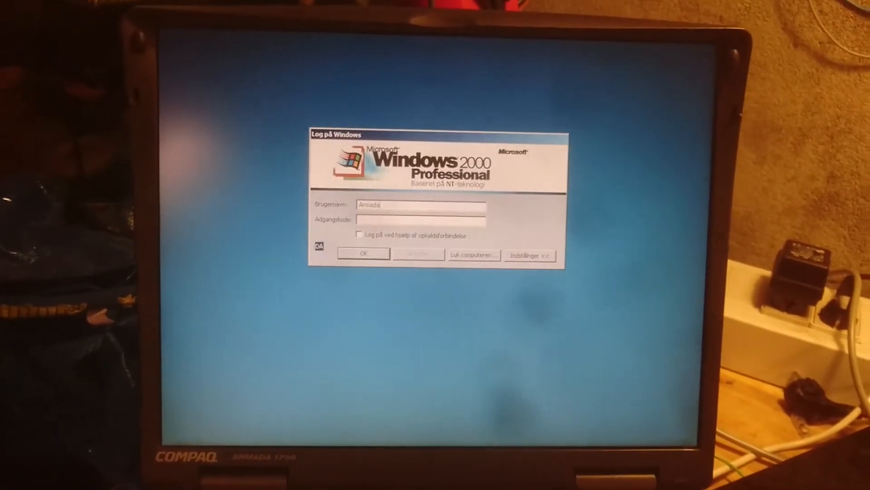
Confirm the Log på Windows login, then close the EZ Station scanner panel
{"action": "left_click", "coordinate": [362, 254]}
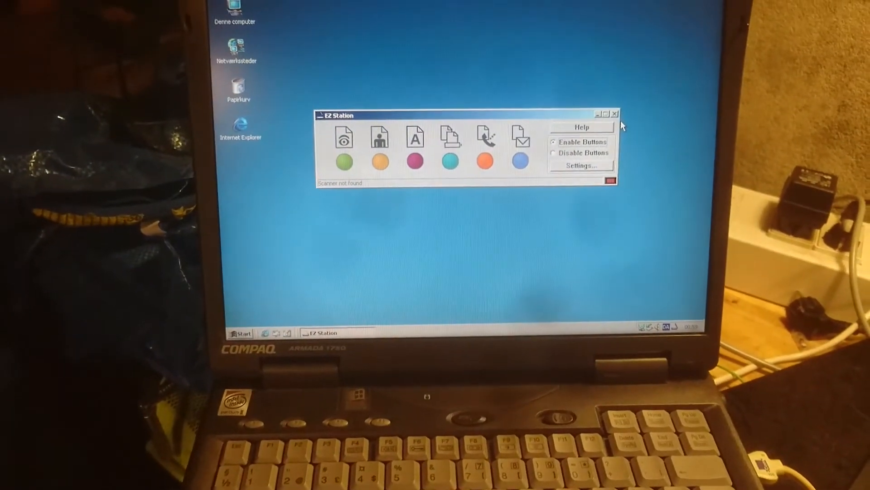
{"action": "left_click", "coordinate": [615, 113]}
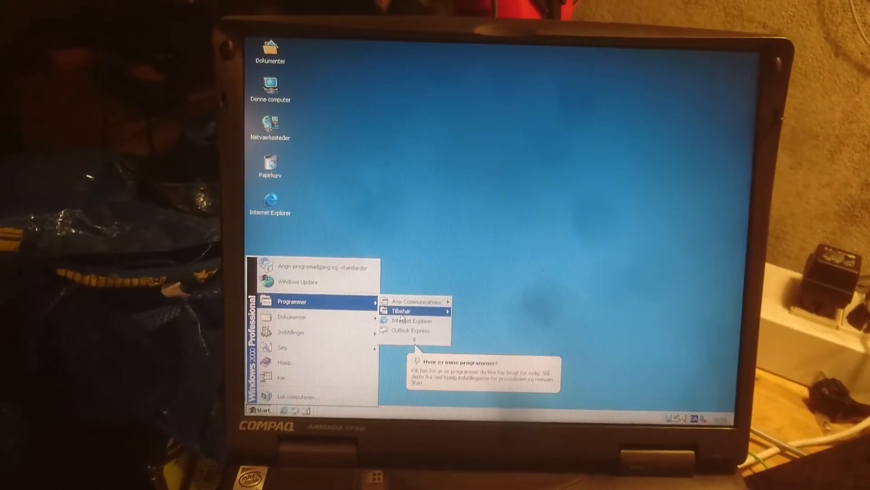
{"action": "mouse_move", "coordinate": [430, 306]}
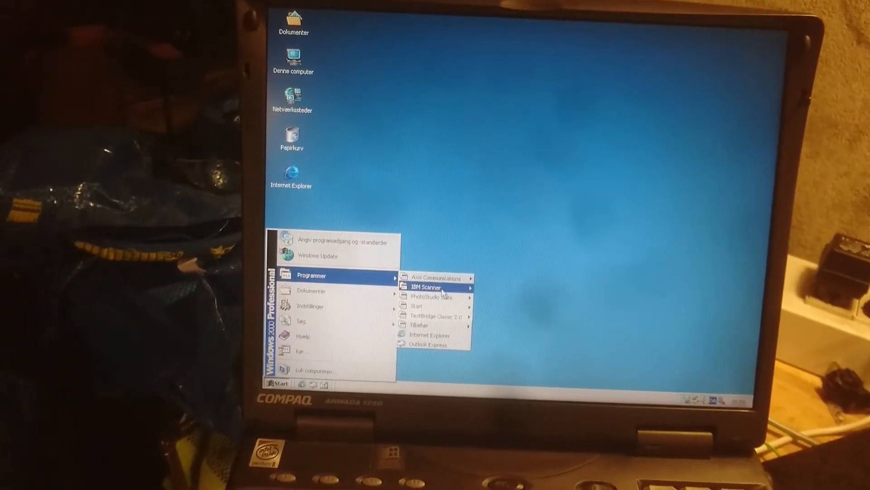
{"action": "mouse_move", "coordinate": [428, 297]}
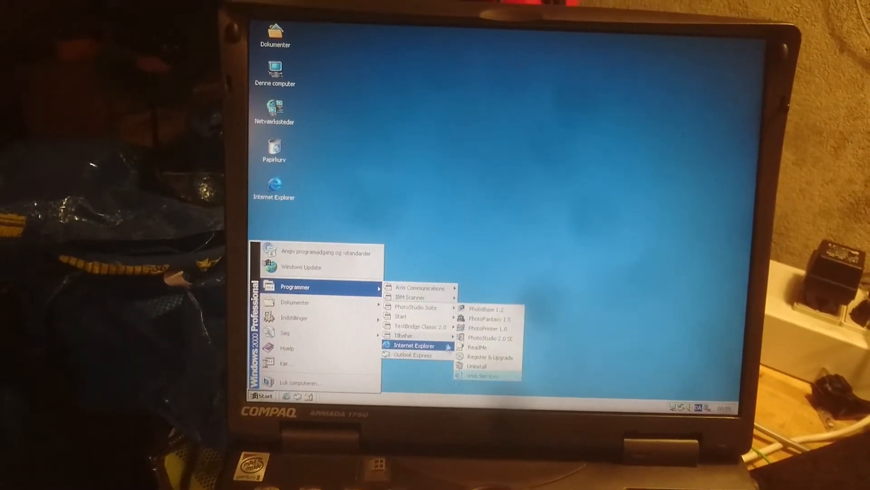
{"action": "mouse_move", "coordinate": [374, 353]}
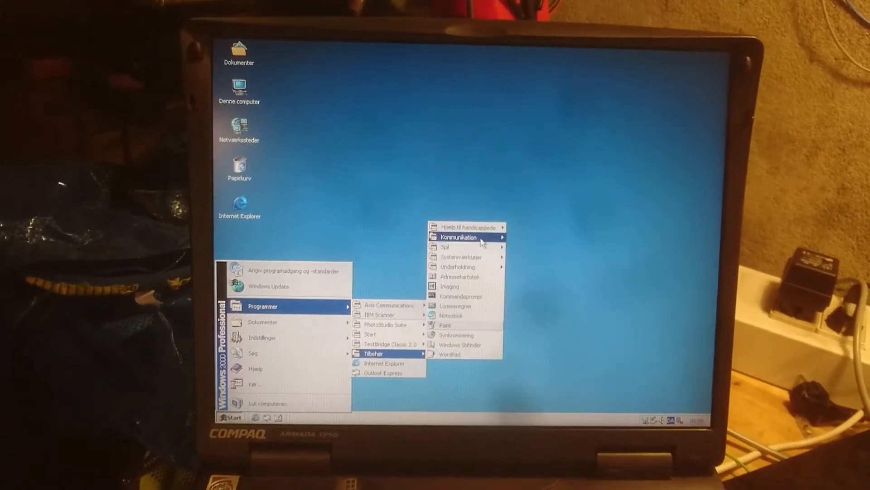
{"action": "mouse_move", "coordinate": [458, 247]}
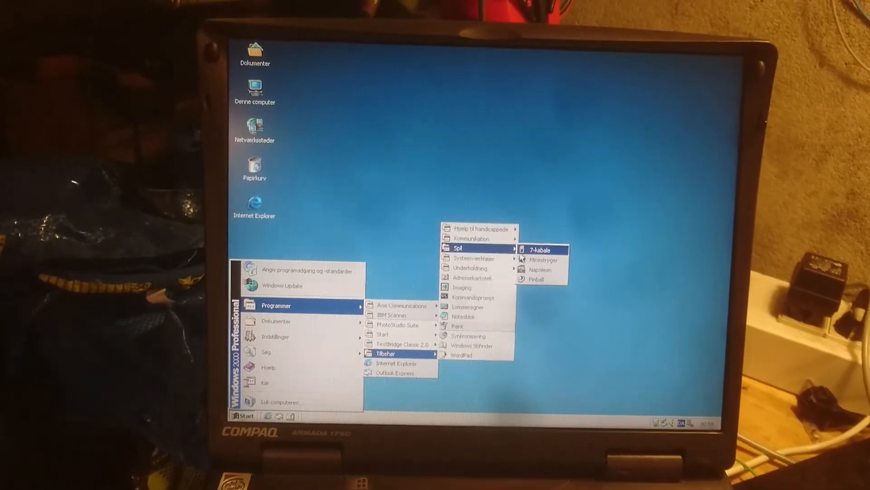
Launch 7-kabale from the Tilbehør > Spil games menu
{"action": "left_click", "coordinate": [539, 250]}
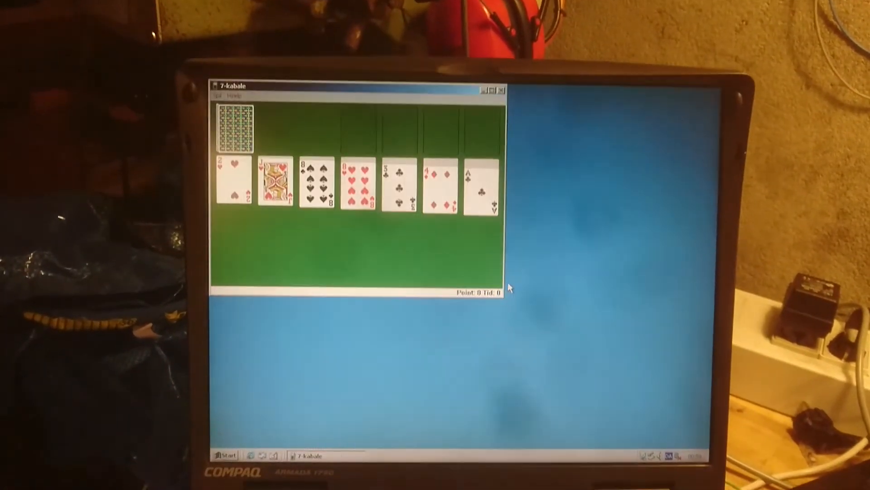